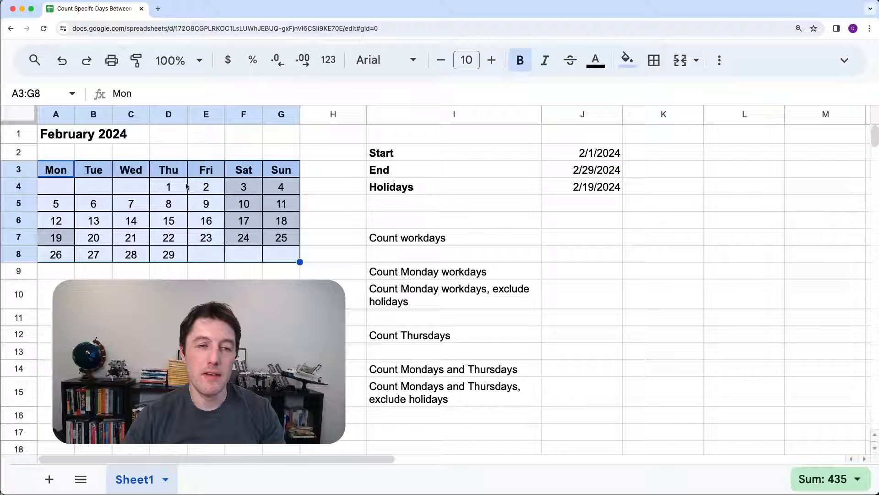
Step: Review the start date and the weekdays in the holiday week on the calendar
{"action": "left_click", "coordinate": [581, 153]}
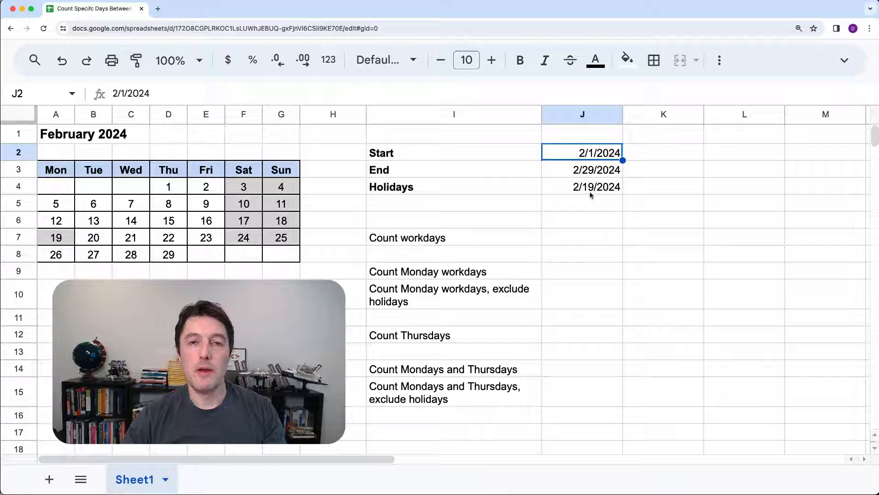
{"action": "mouse_move", "coordinate": [586, 241]}
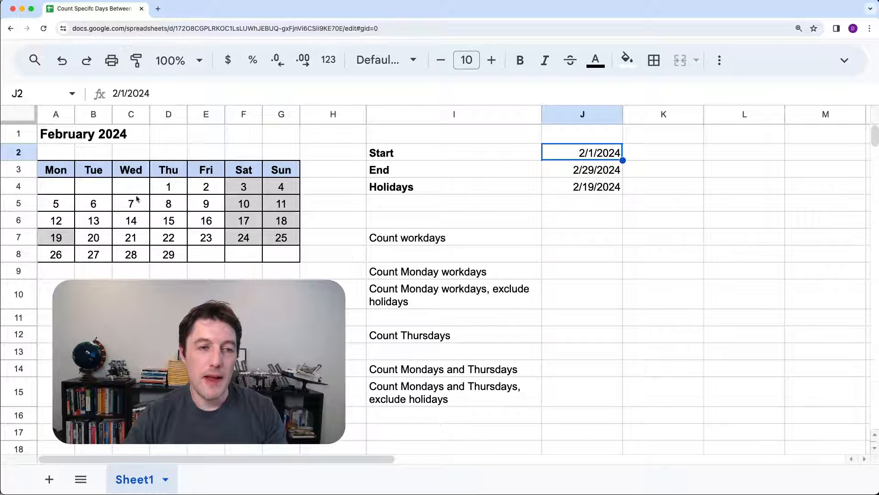
{"action": "left_click", "coordinate": [56, 186]}
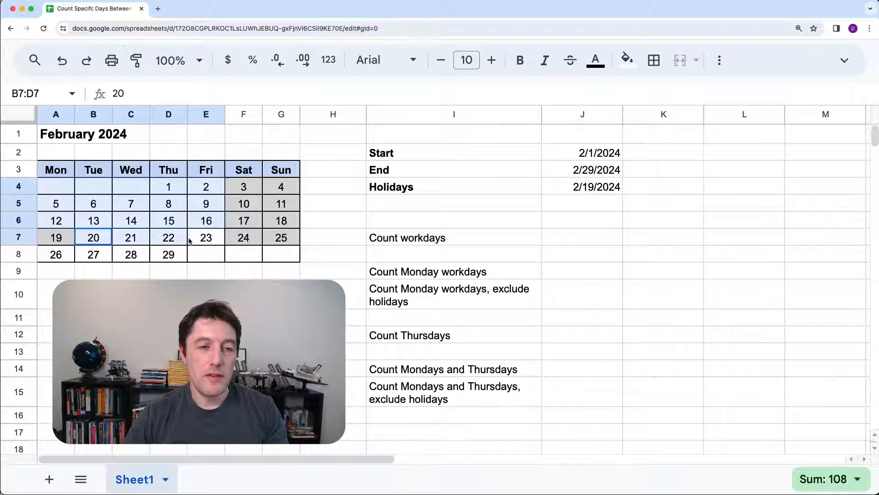
{"action": "left_click", "coordinate": [55, 254]}
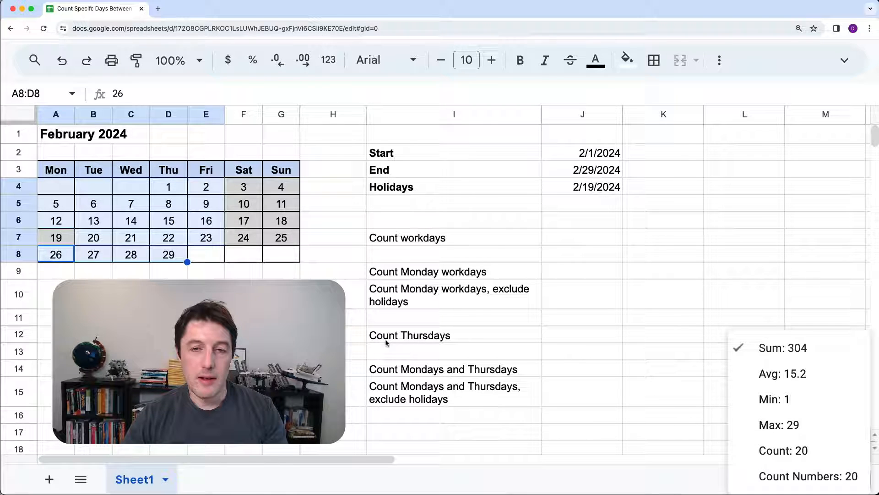
Step: Enter a NETWORKDAYS formula in J7 from the start and end dates, giving 21 workdays
{"action": "left_click", "coordinate": [582, 237]}
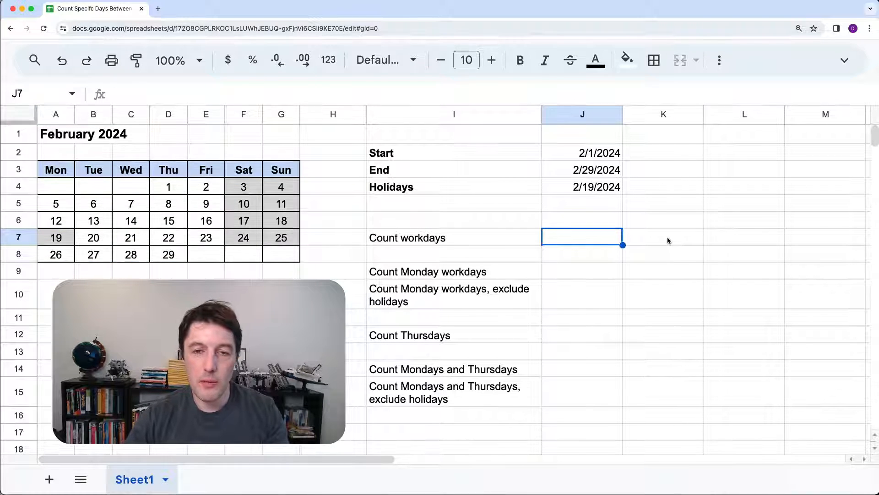
{"action": "type", "text": "="}
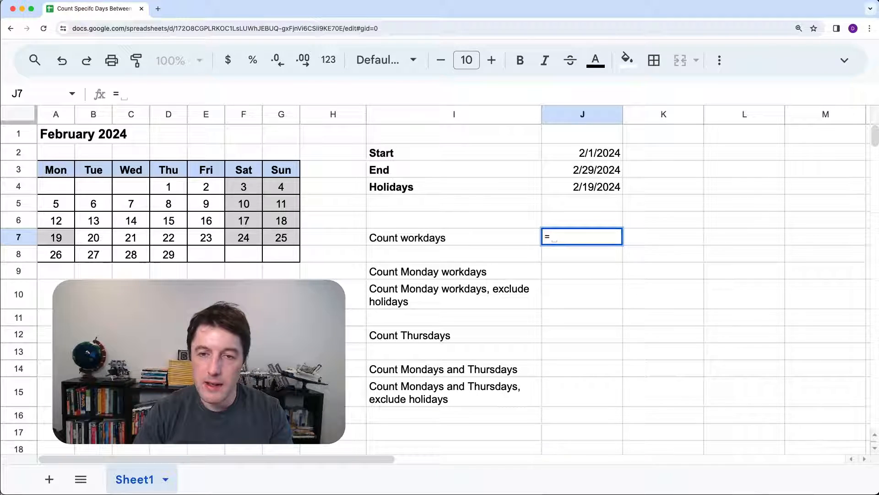
{"action": "type", "text": "=NETWORKDAYS("}
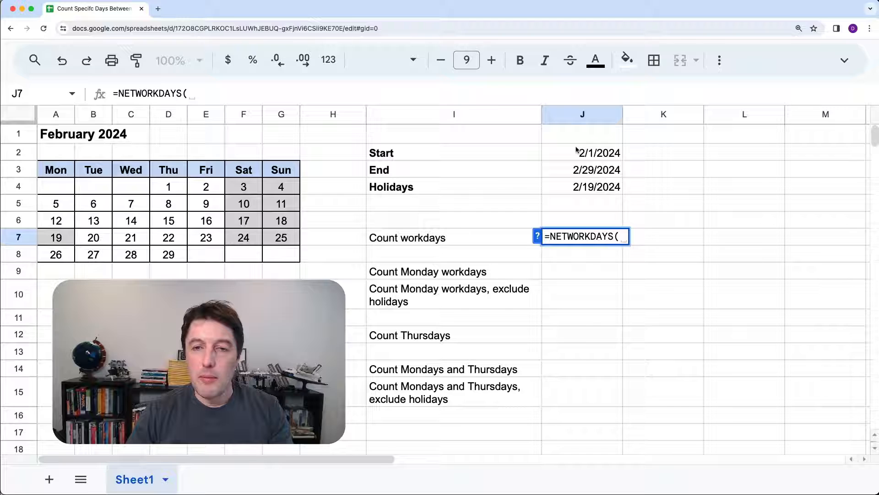
{"action": "left_click", "coordinate": [582, 153]}
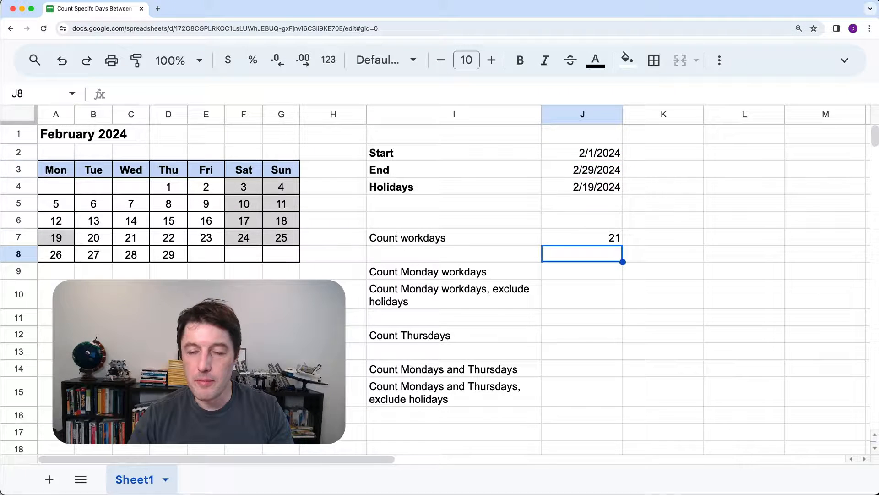
{"action": "left_click", "coordinate": [582, 237]}
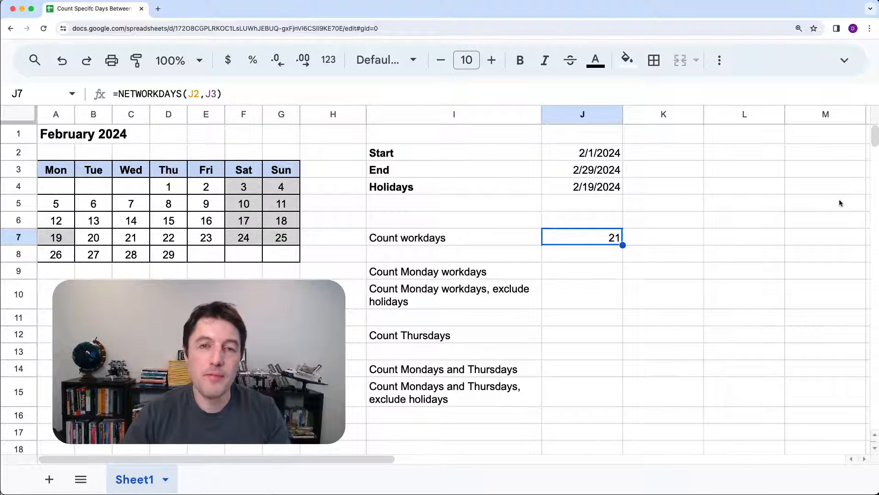
{"action": "mouse_move", "coordinate": [827, 175]}
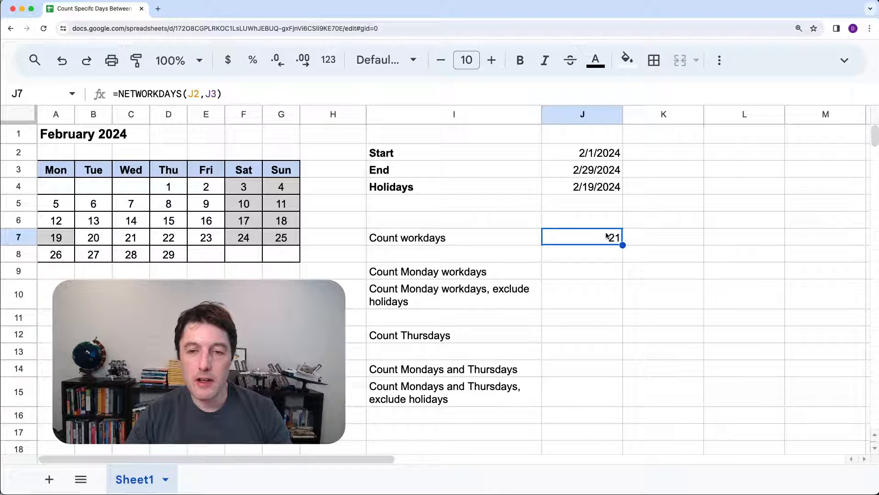
Step: Reopen the J7 formula, read the expanded NETWORKDAYS argument help, and begin a third argument
{"action": "double_click", "coordinate": [582, 236]}
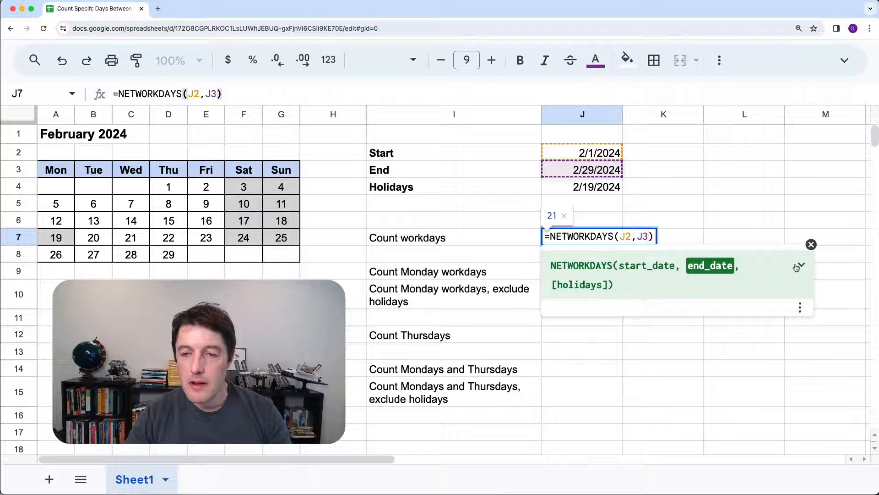
{"action": "left_click", "coordinate": [799, 265]}
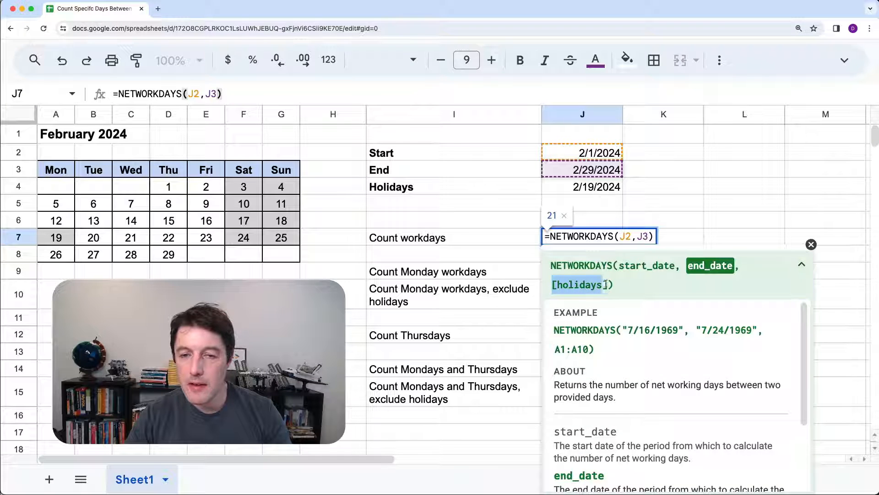
{"action": "left_click", "coordinate": [801, 264]}
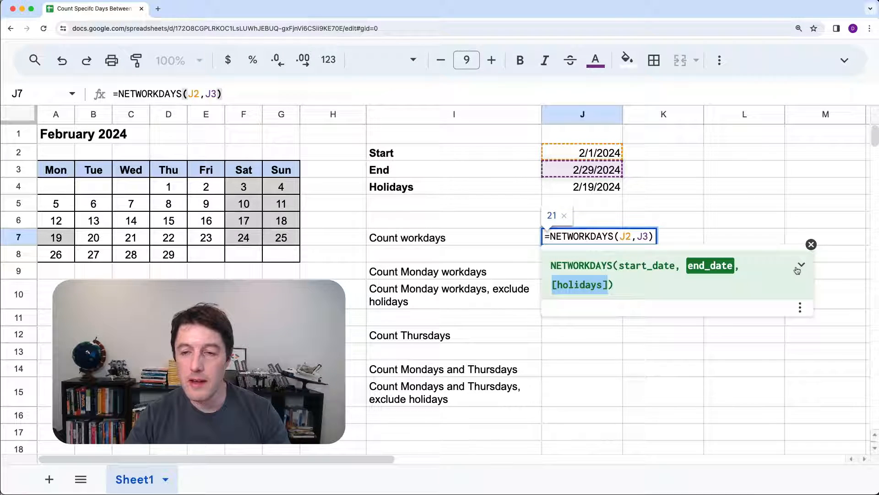
{"action": "left_click", "coordinate": [801, 266]}
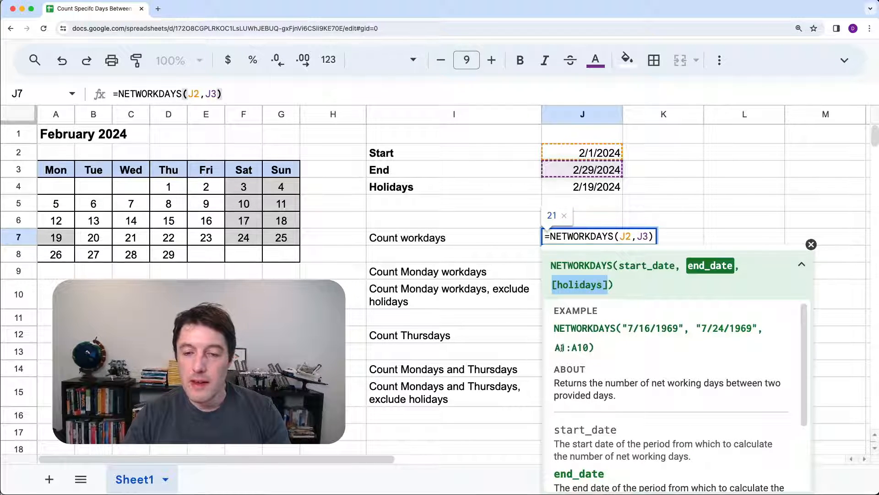
{"action": "scroll", "scroll_direction": "down", "scroll_amount": 3}
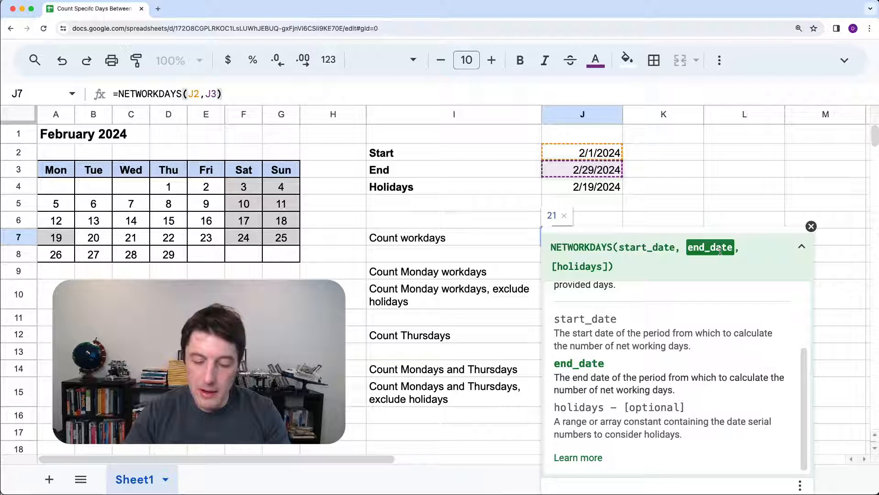
{"action": "type", "text": ","}
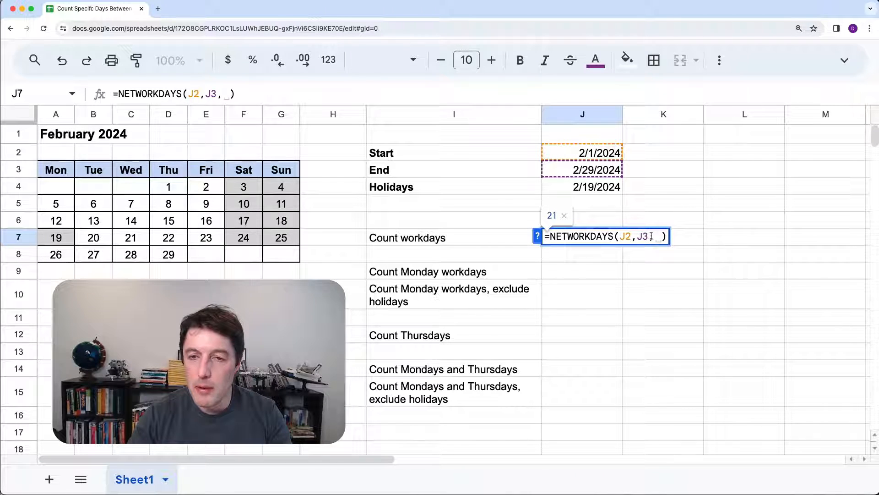
Step: Add the J4:J5 holidays range to the NETWORKDAYS formula, lowering the count to 20
{"action": "left_click", "coordinate": [582, 186]}
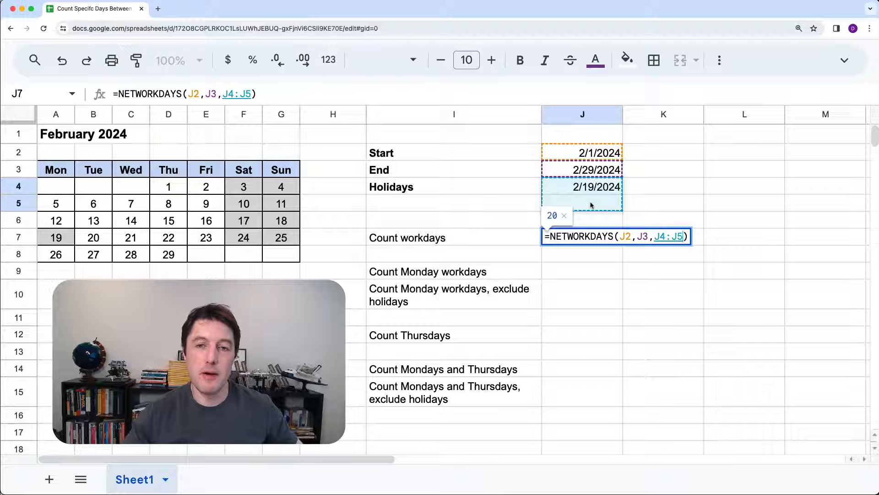
{"action": "mouse_move", "coordinate": [612, 290]}
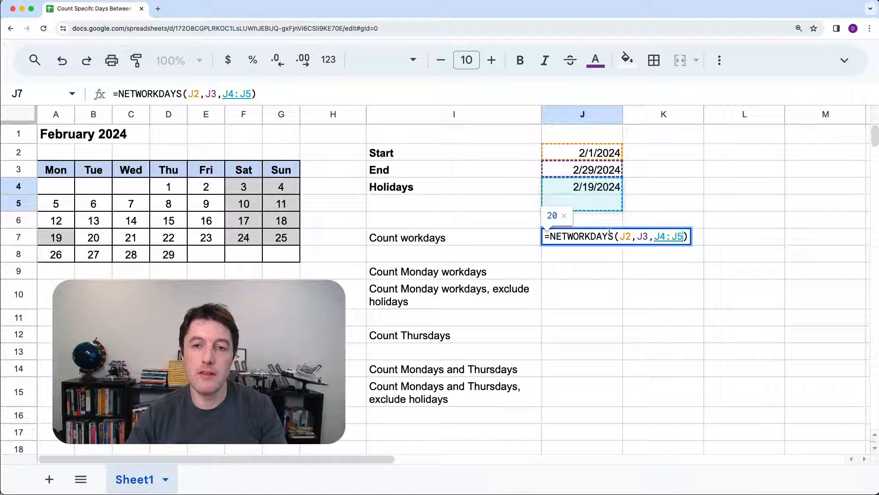
{"action": "key", "text": "Return"}
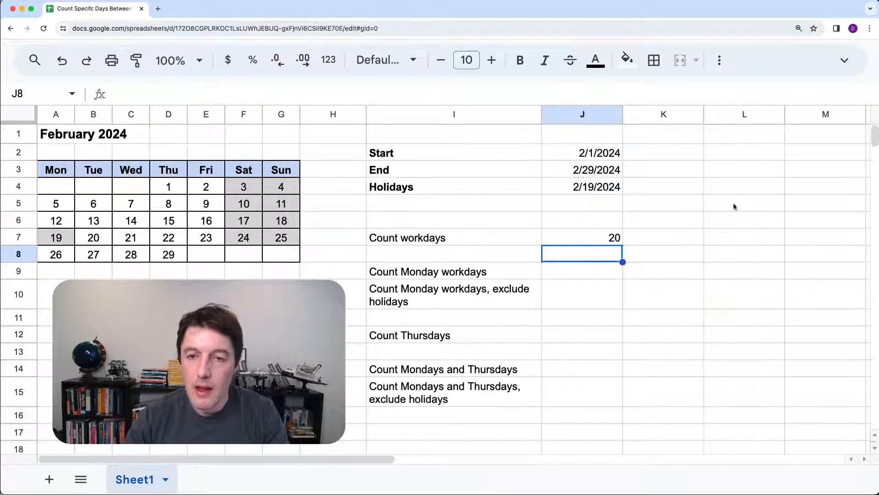
{"action": "left_click", "coordinate": [581, 237]}
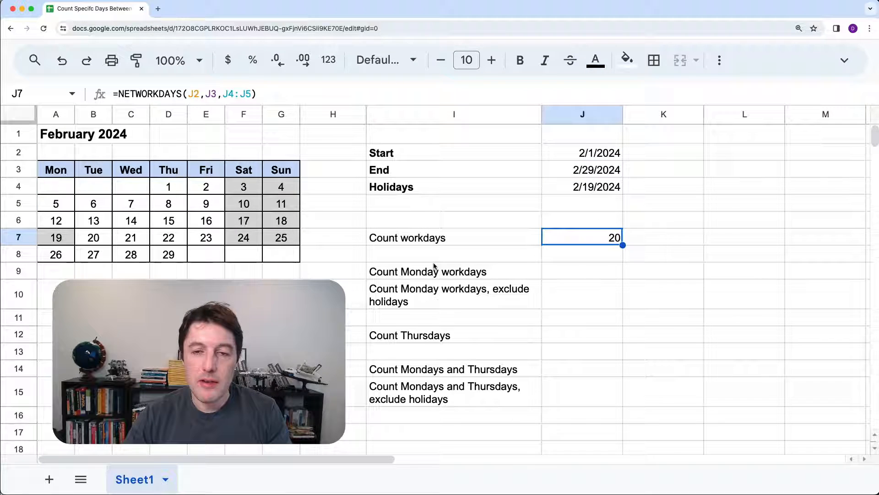
{"action": "mouse_move", "coordinate": [650, 246]}
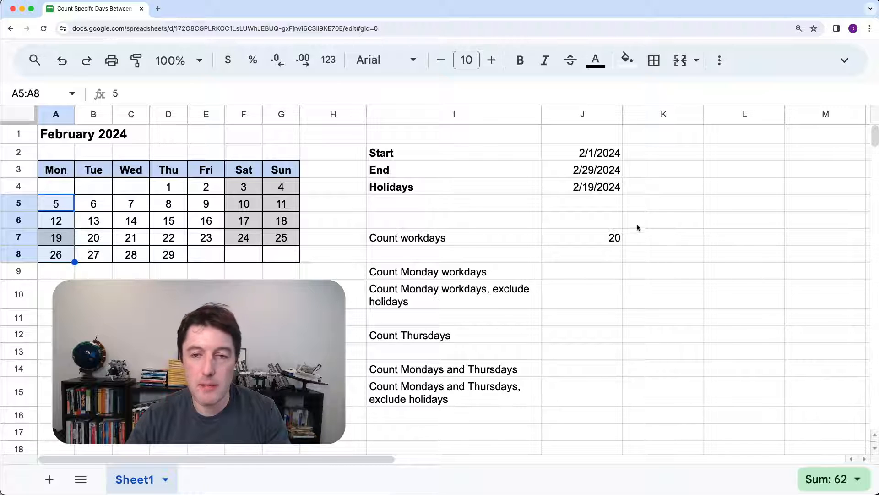
Step: Begin =NETWORKDAYS.INTL( in J9 and read its full argument help
{"action": "left_click", "coordinate": [582, 271]}
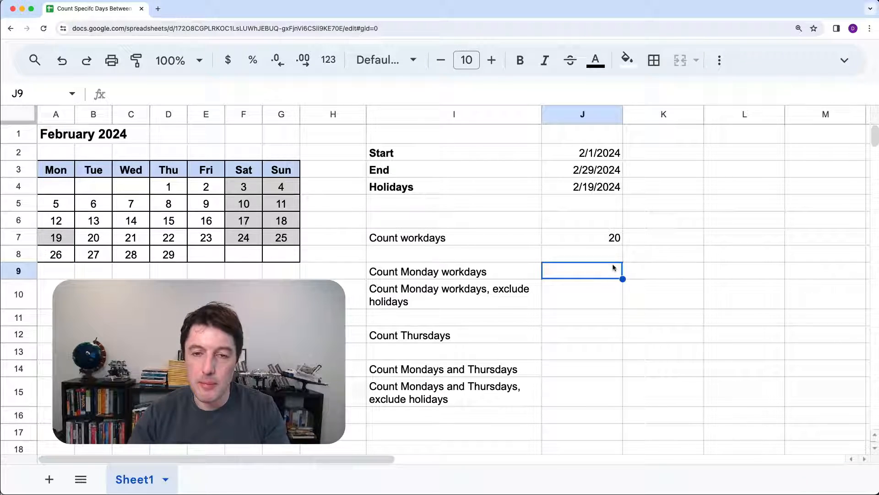
{"action": "type", "text": "=neto"}
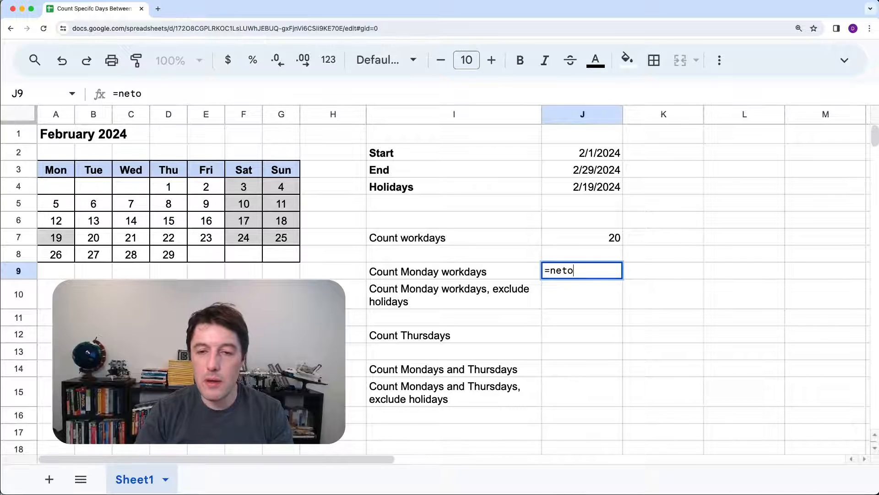
{"action": "type", "text": "wor"}
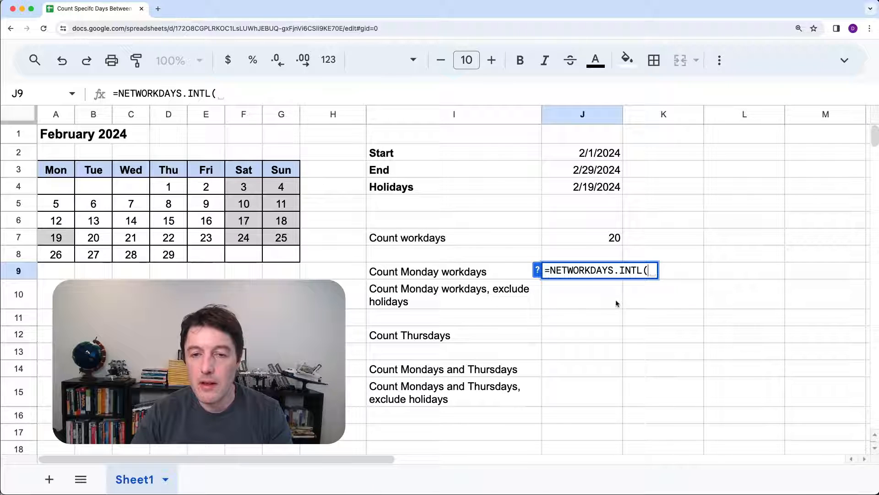
{"action": "left_click", "coordinate": [537, 270]}
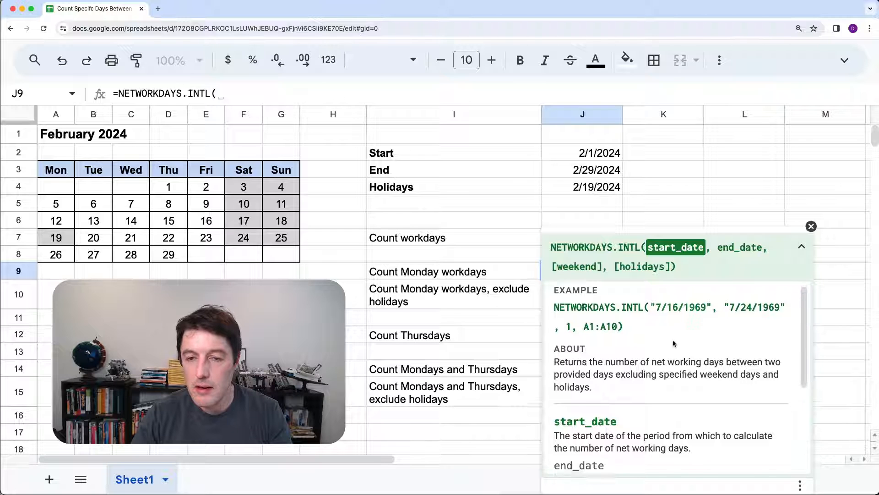
{"action": "scroll", "scroll_direction": "down", "scroll_amount": 3}
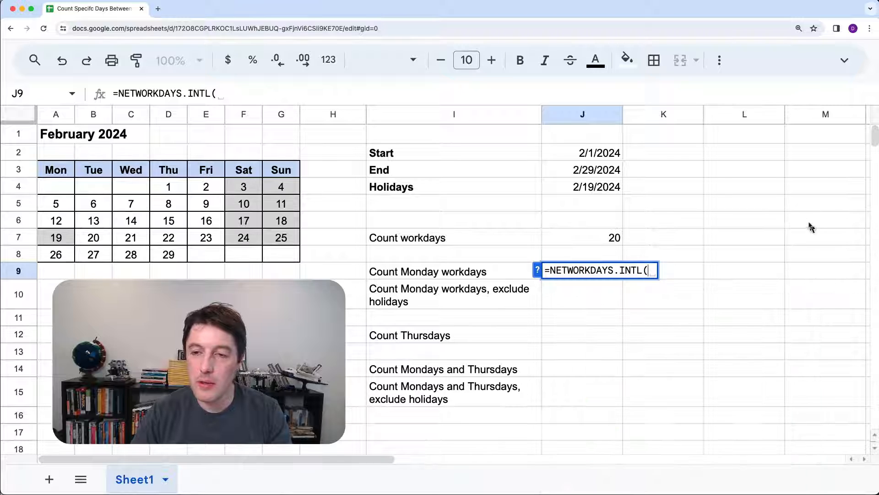
{"action": "mouse_move", "coordinate": [611, 156]}
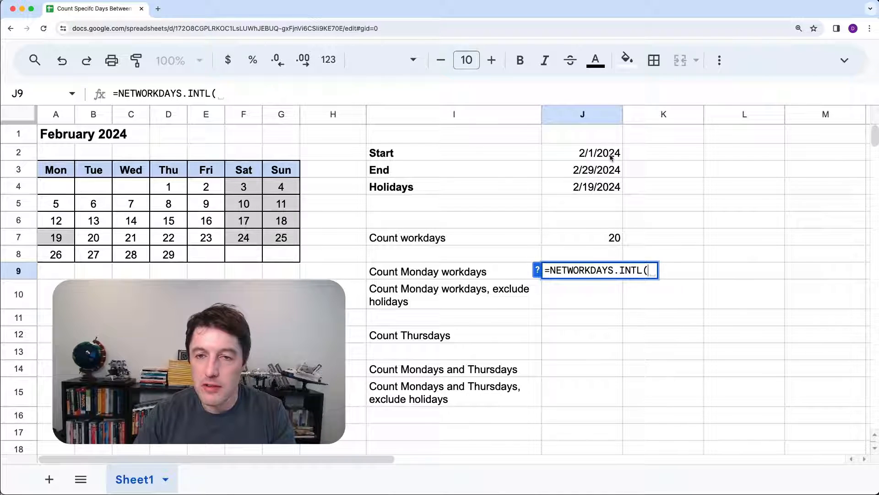
Step: Complete J9 as NETWORKDAYS.INTL($J$2,$J$3,"0111111"), counting 4 Mondays in February
{"action": "left_click", "coordinate": [582, 153]}
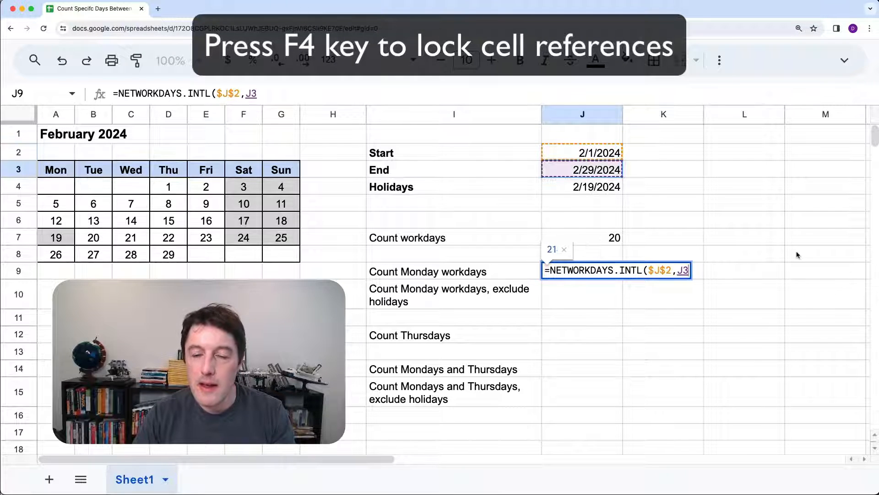
{"action": "key", "text": "f4"}
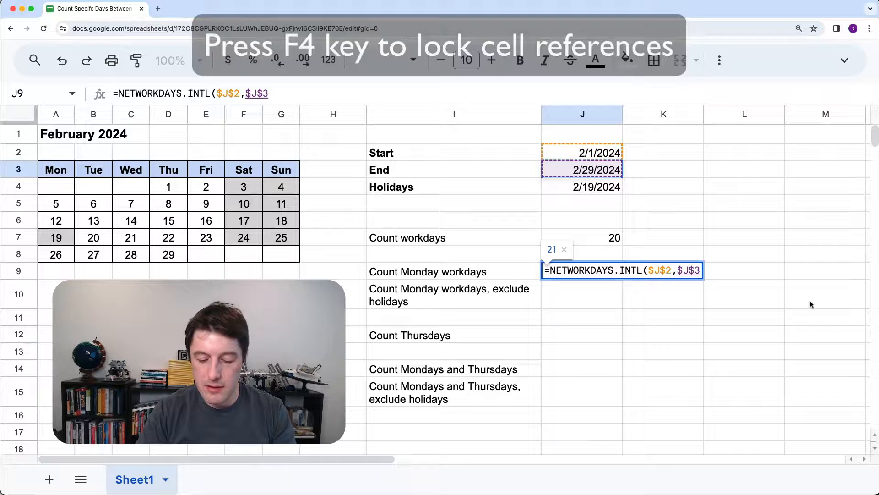
{"action": "type", "text": ","}
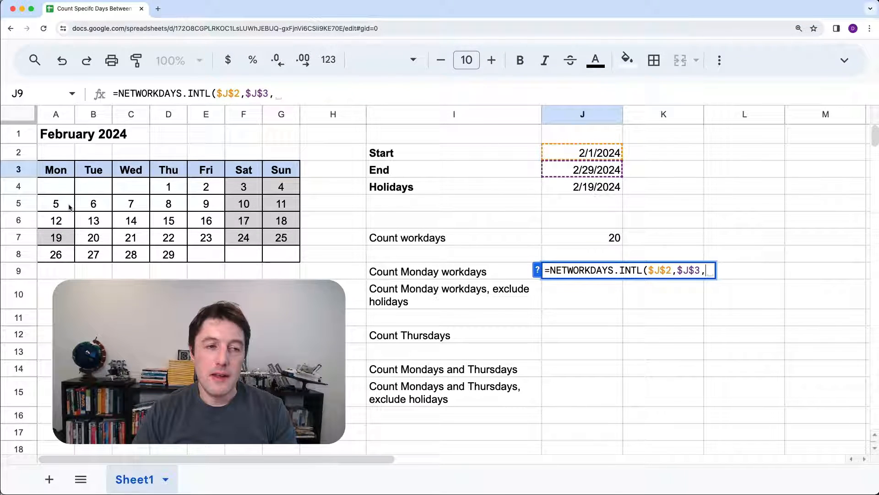
{"action": "mouse_move", "coordinate": [734, 218]}
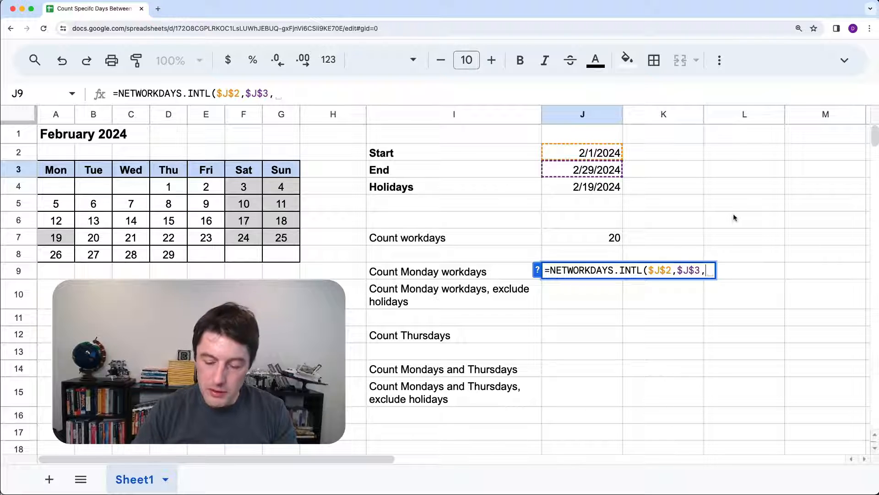
{"action": "type", "text": "\""}
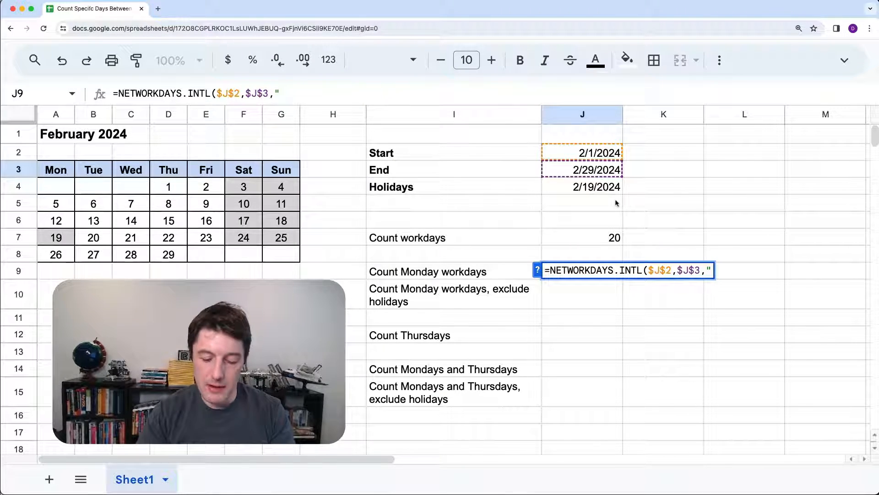
{"action": "type", "text": "0"}
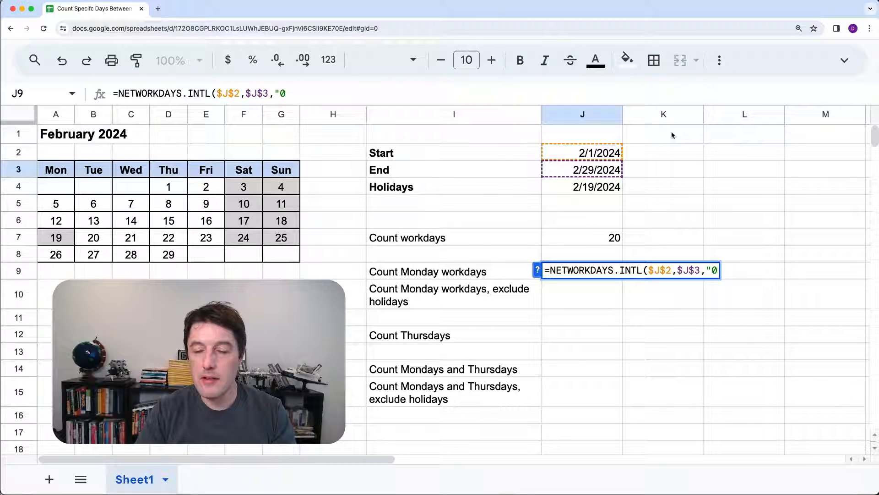
{"action": "type", "text": "11"}
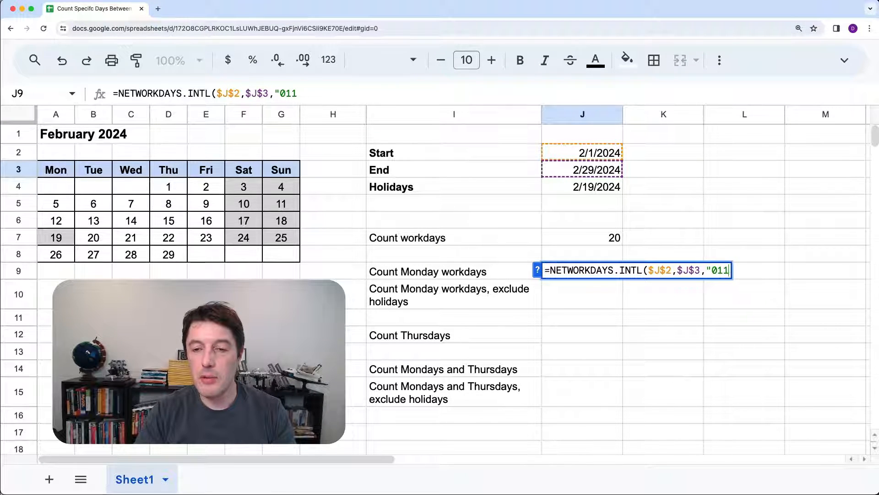
{"action": "type", "text": "111"}
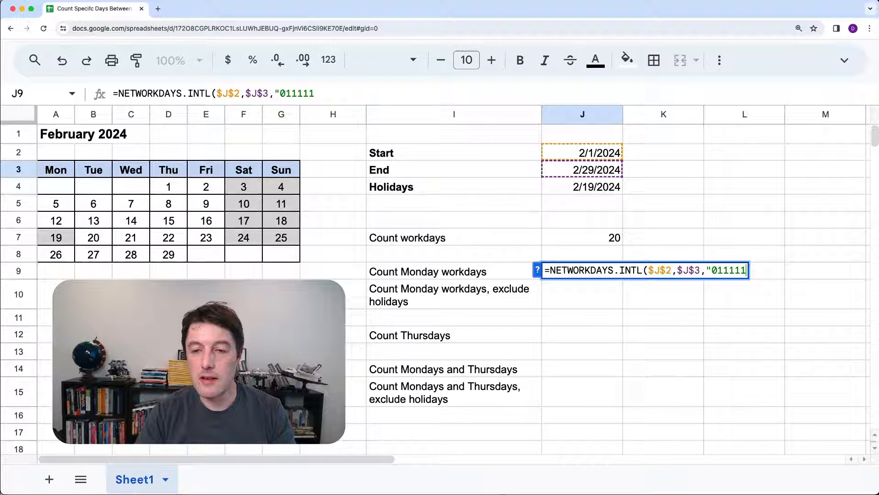
{"action": "type", "text": "1"}
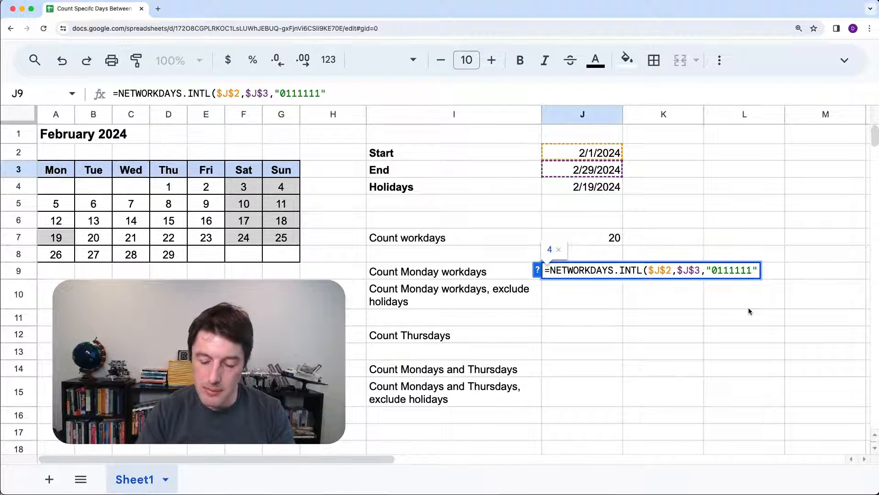
{"action": "type", "text": ")"}
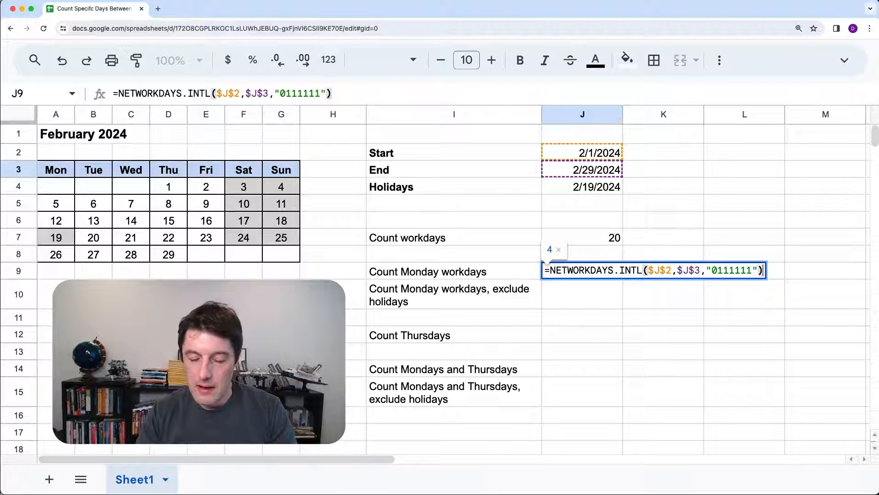
{"action": "key", "text": "Return"}
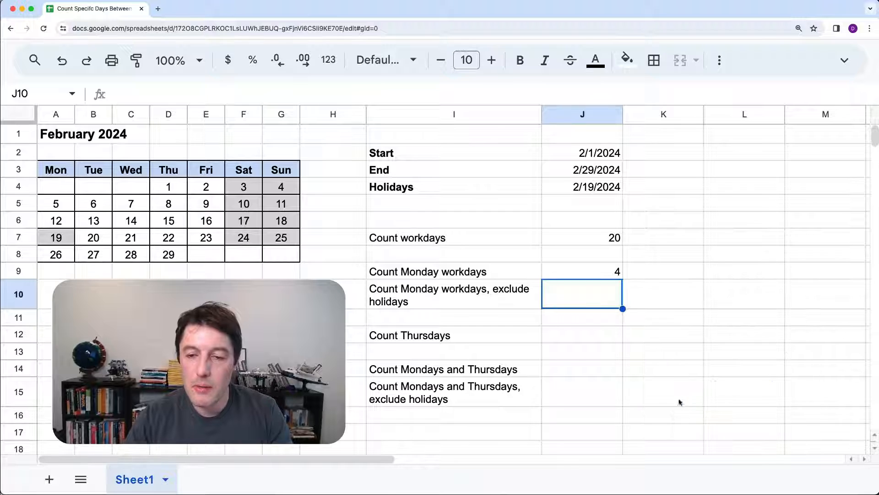
{"action": "left_click", "coordinate": [582, 271]}
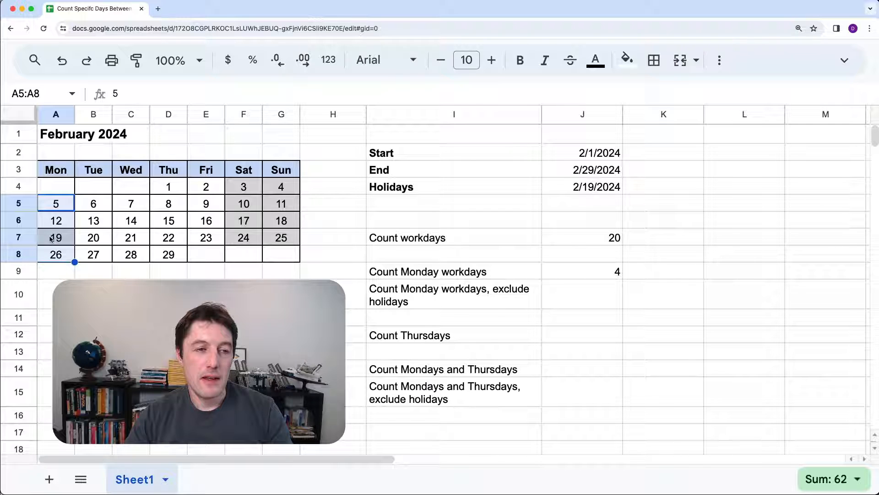
{"action": "left_click", "coordinate": [581, 271]}
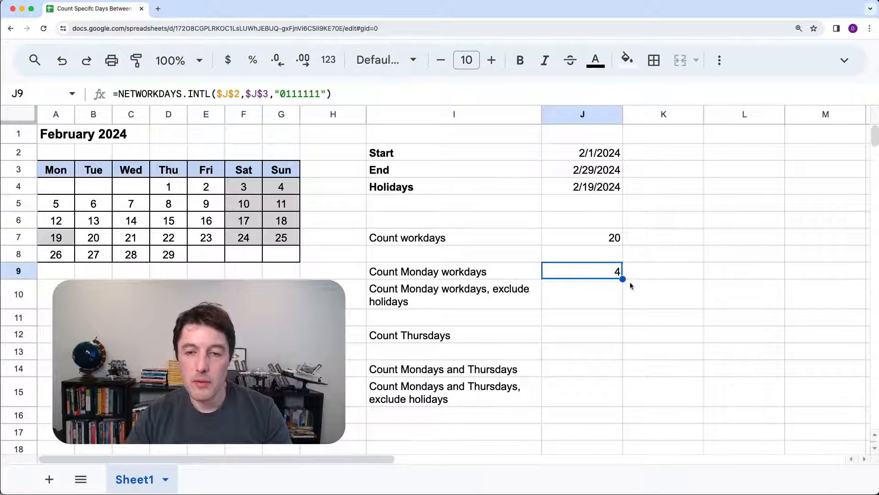
Step: Copy the formula to J10 with J4 as holidays, giving 3 Mondays, and check against the calendar
{"action": "left_click", "coordinate": [582, 294]}
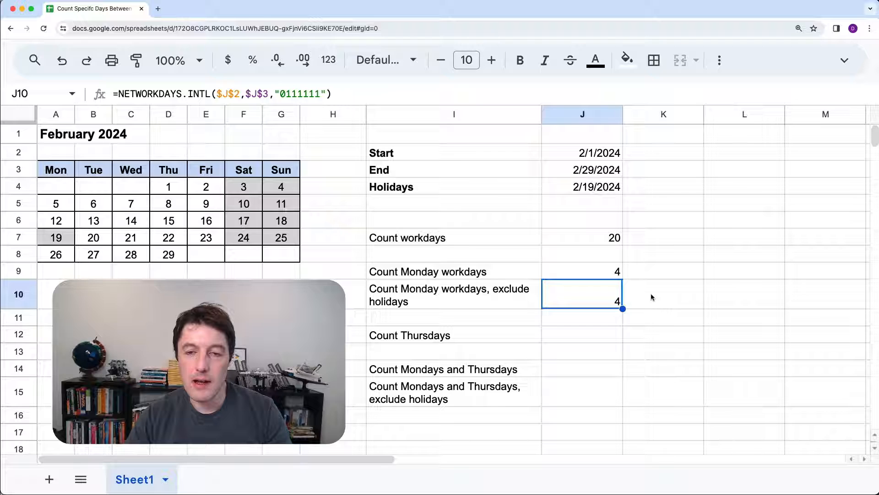
{"action": "double_click", "coordinate": [581, 294]}
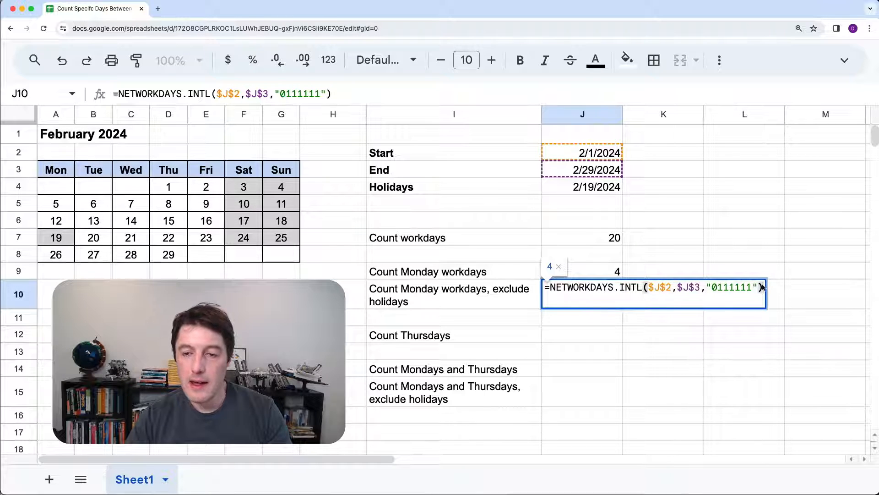
{"action": "type", "text": ",J4:J6"}
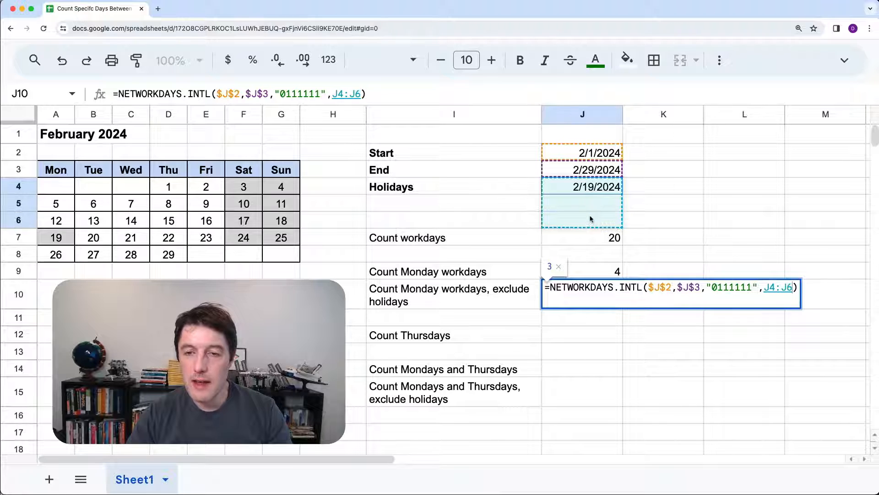
{"action": "left_click", "coordinate": [582, 187]}
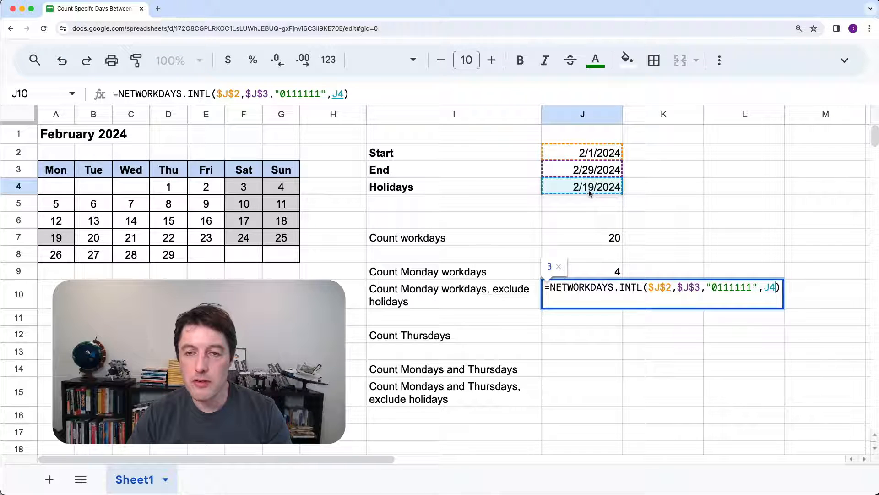
{"action": "key", "text": "Return"}
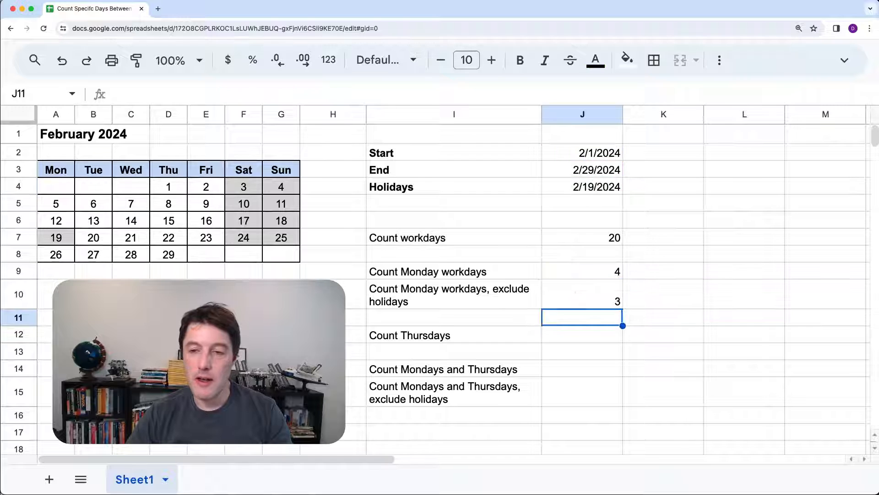
{"action": "left_click", "coordinate": [581, 294]}
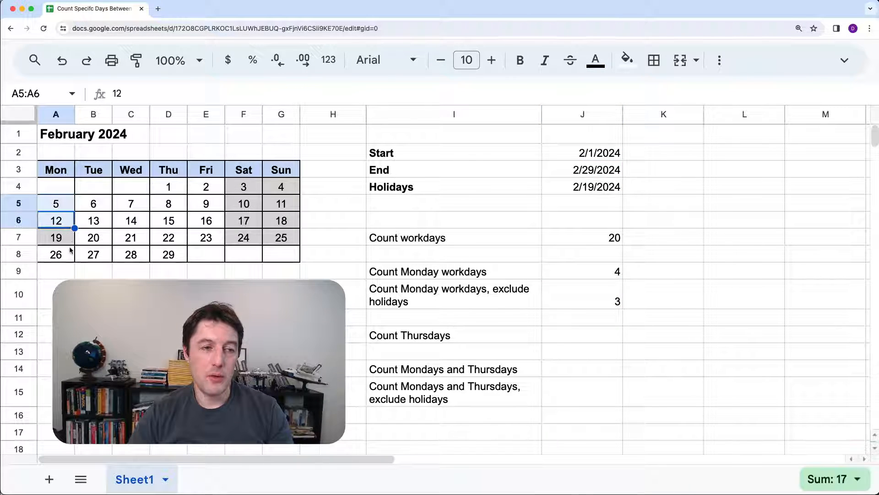
{"action": "left_click", "coordinate": [56, 254]}
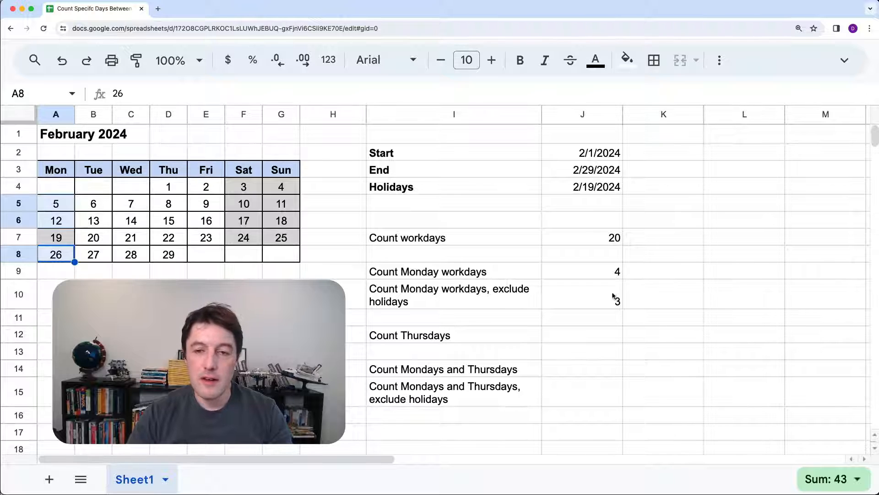
{"action": "left_click", "coordinate": [582, 294]}
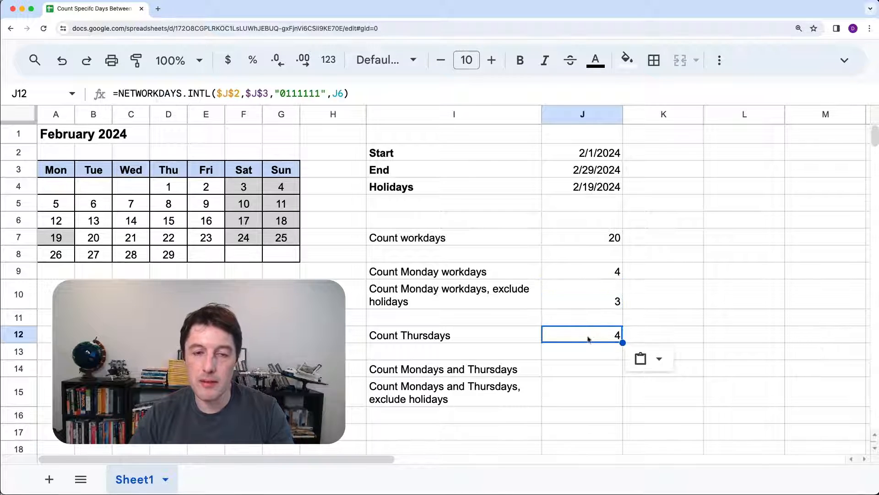
{"action": "mouse_move", "coordinate": [590, 275]}
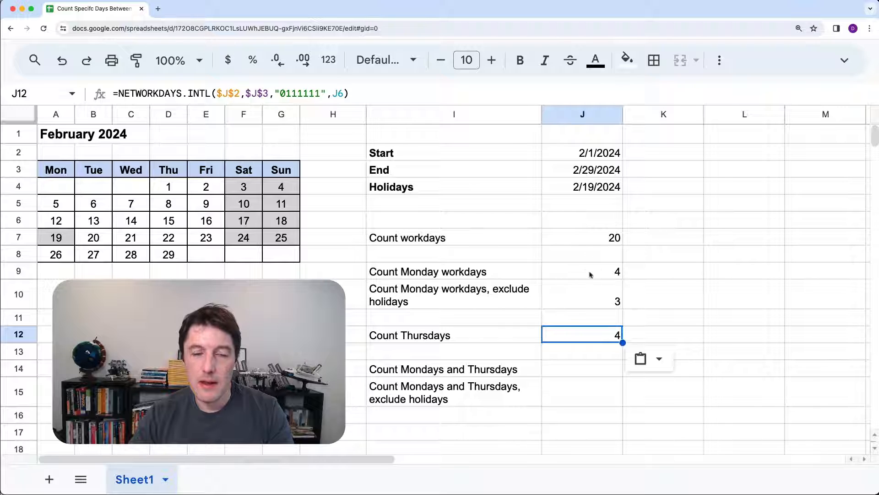
Step: Revise J12's weekend string to "1110111" so Count Thursdays returns 5
{"action": "double_click", "coordinate": [582, 335]}
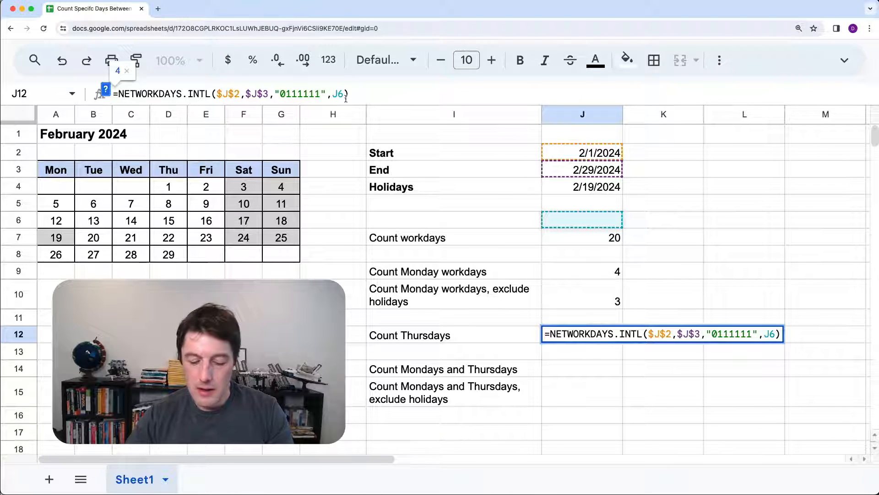
{"action": "left_click", "coordinate": [582, 187]}
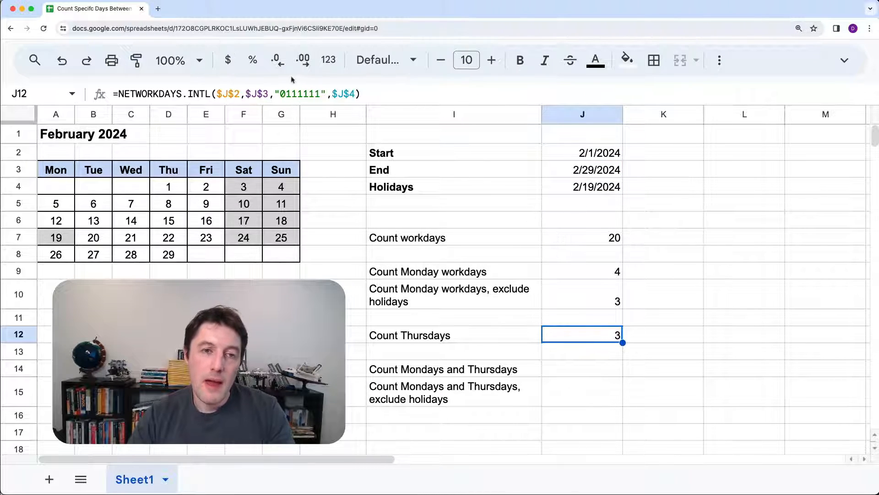
{"action": "double_click", "coordinate": [581, 334]}
{"action": "type", "text": "1"}
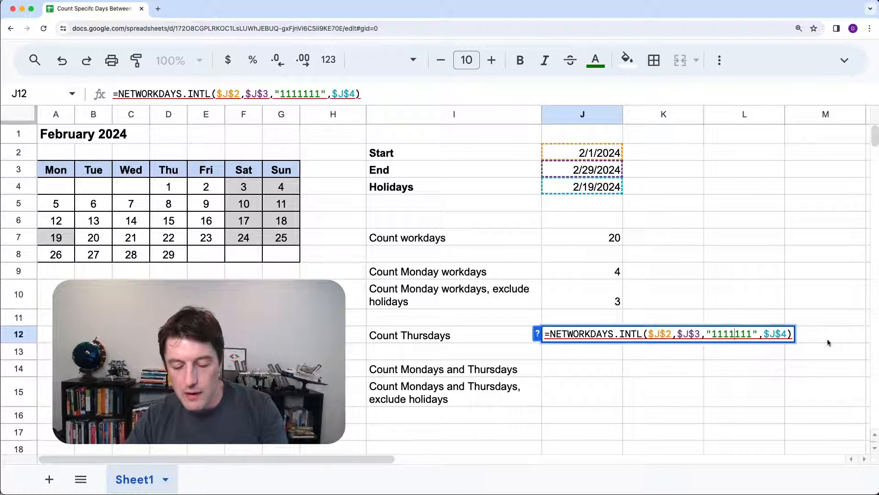
{"action": "type", "text": "0"}
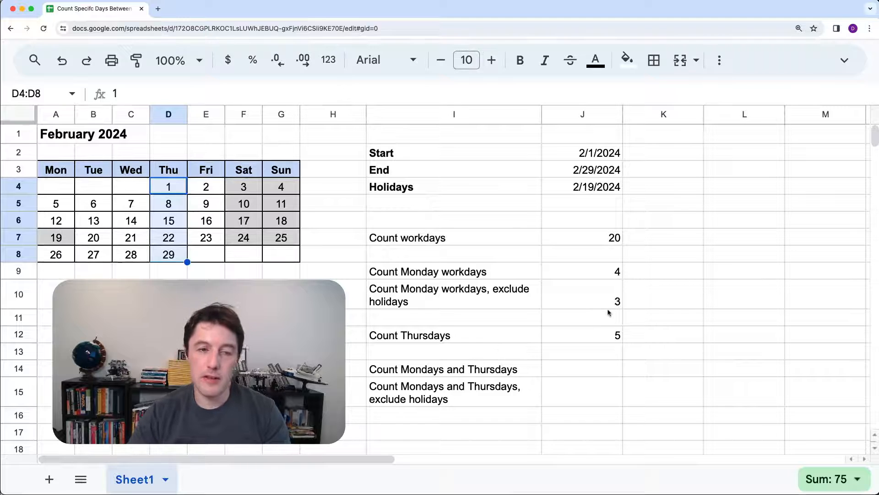
Step: Paste the weekend strings 0111111 and 1110111 into K9 and K12 and set column K to font size 14
{"action": "left_click", "coordinate": [169, 254]}
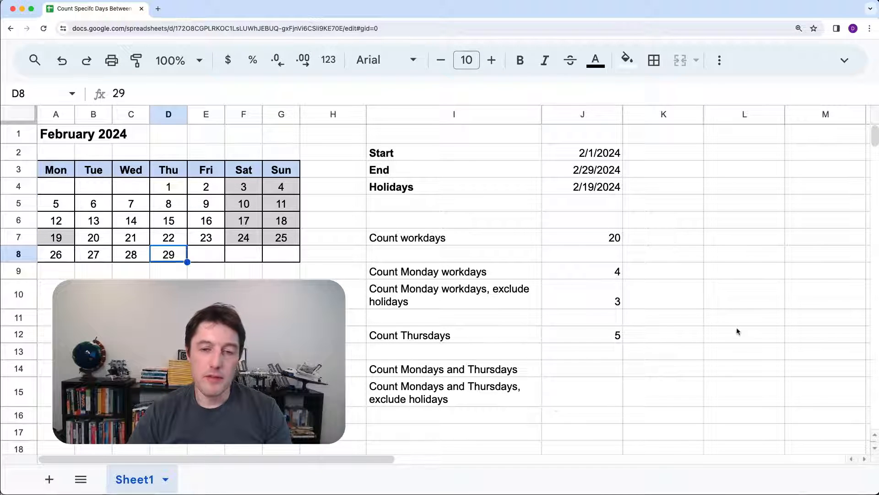
{"action": "left_click", "coordinate": [582, 271]}
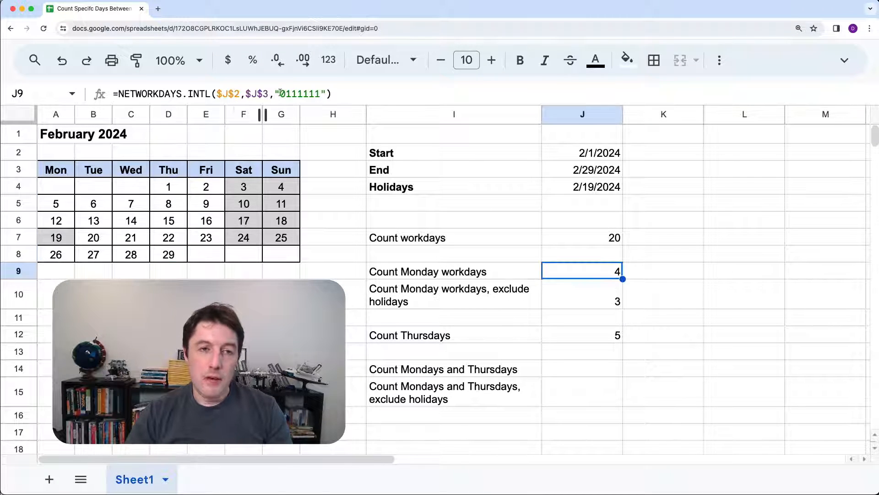
{"action": "double_click", "coordinate": [582, 270]}
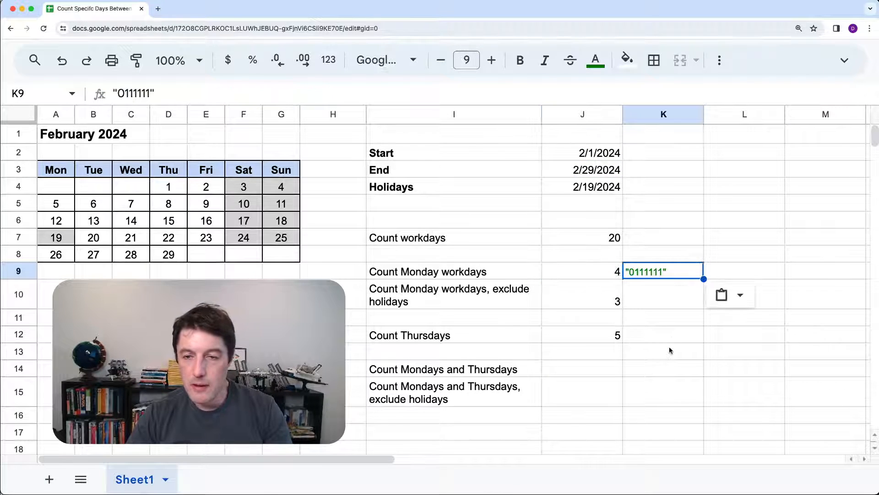
{"action": "left_click", "coordinate": [581, 335]}
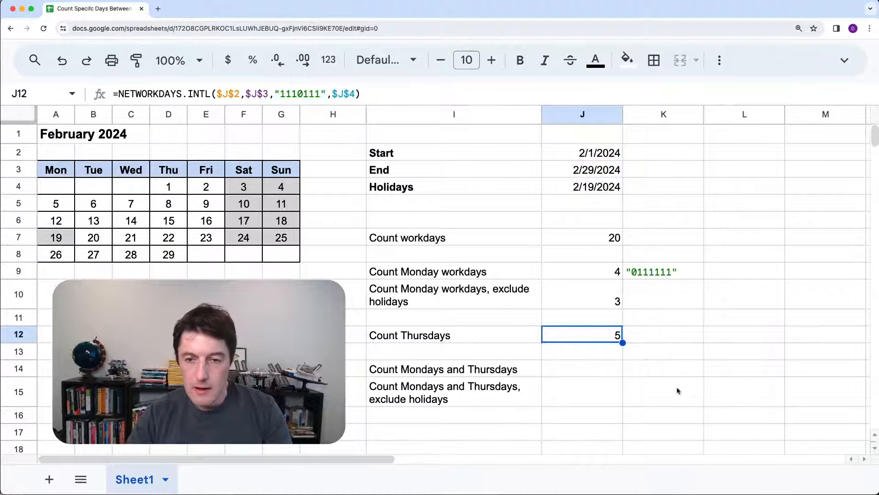
{"action": "left_click", "coordinate": [663, 114]}
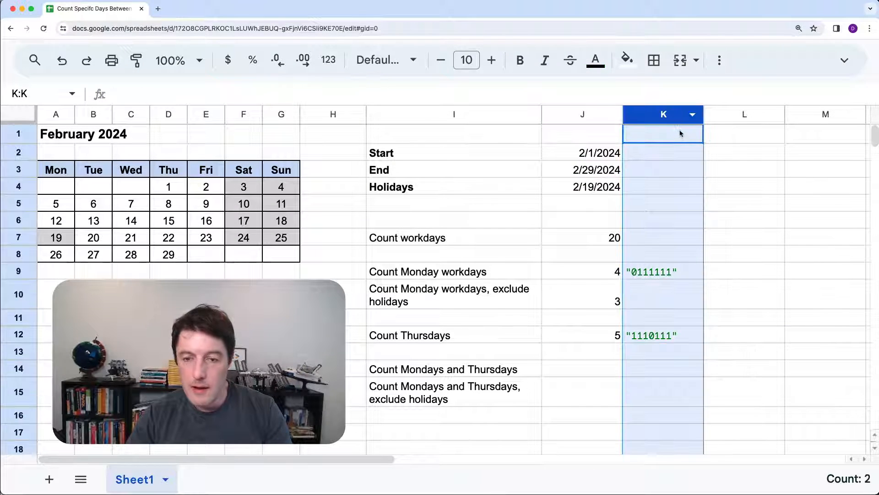
{"action": "mouse_move", "coordinate": [466, 60]}
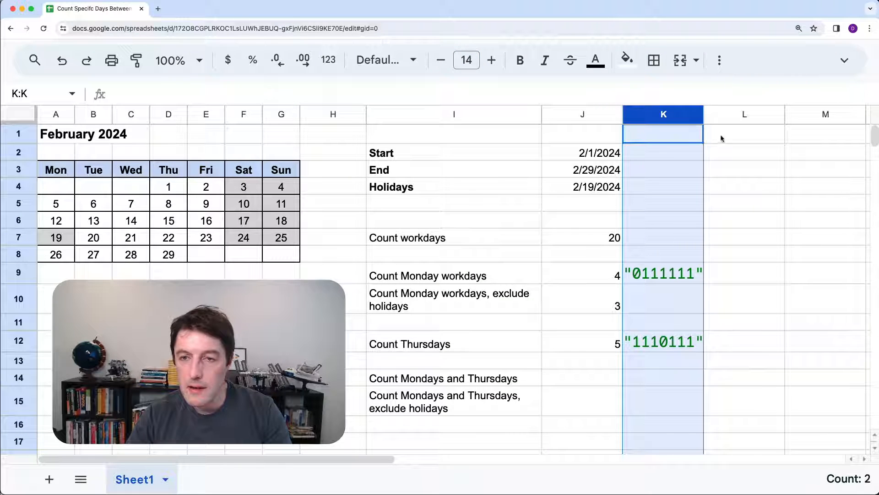
{"action": "left_click", "coordinate": [764, 299]}
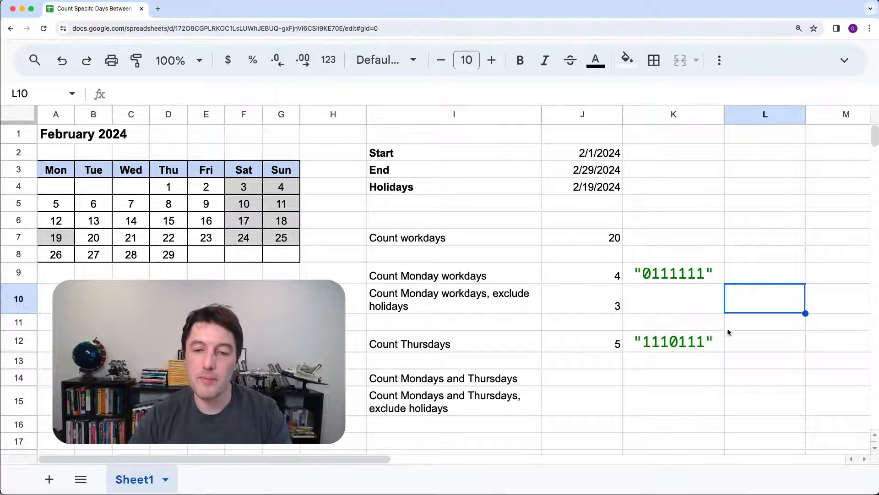
{"action": "left_click", "coordinate": [454, 378]}
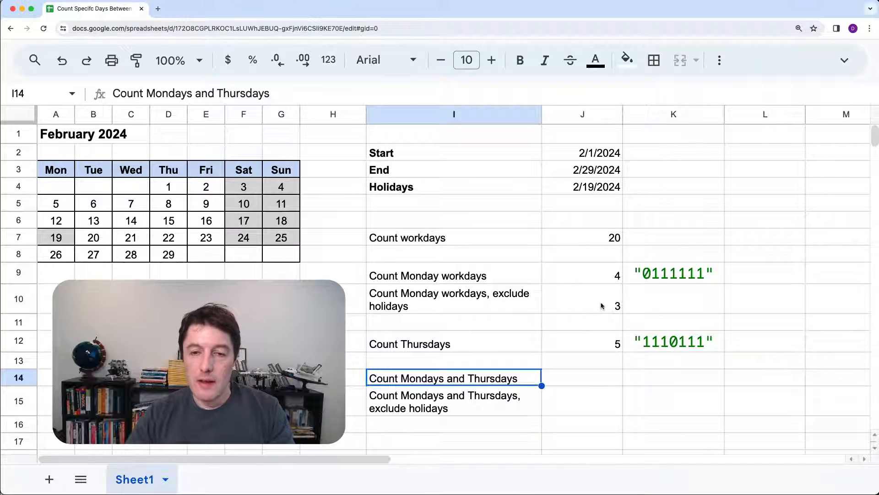
Step: Move the holidays-excluded label to I14, copy J12's formula into J14, and start typing 0110111 in K14
{"action": "left_click", "coordinate": [582, 341]}
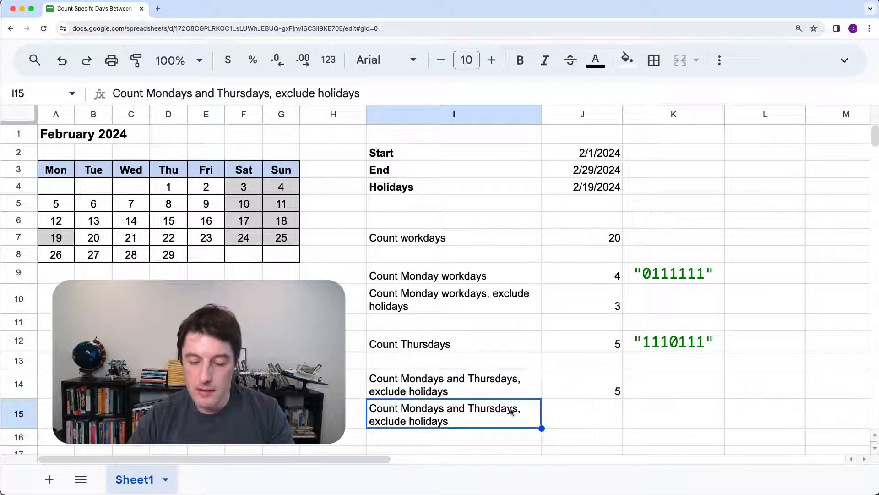
{"action": "left_click", "coordinate": [582, 383]}
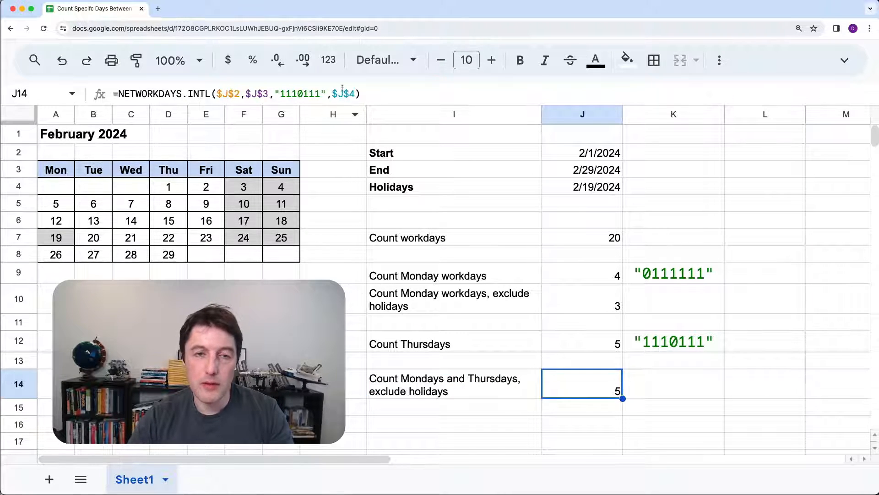
{"action": "double_click", "coordinate": [582, 384]}
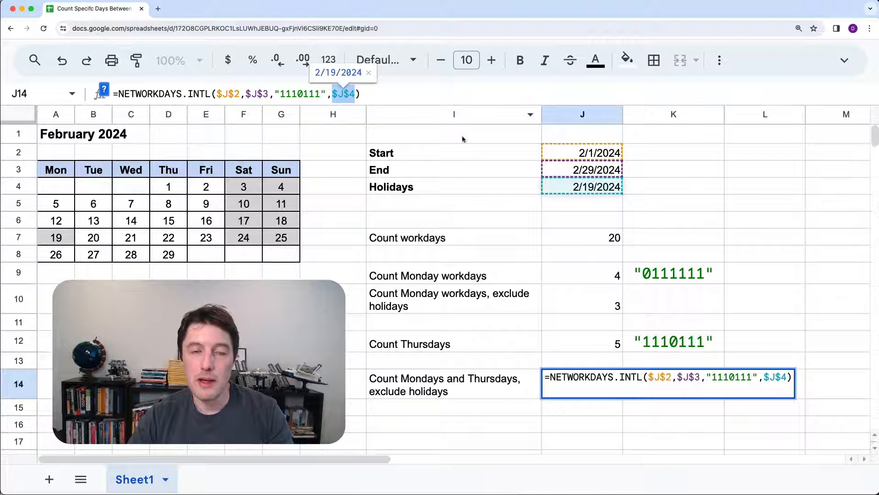
{"action": "mouse_move", "coordinate": [380, 138]}
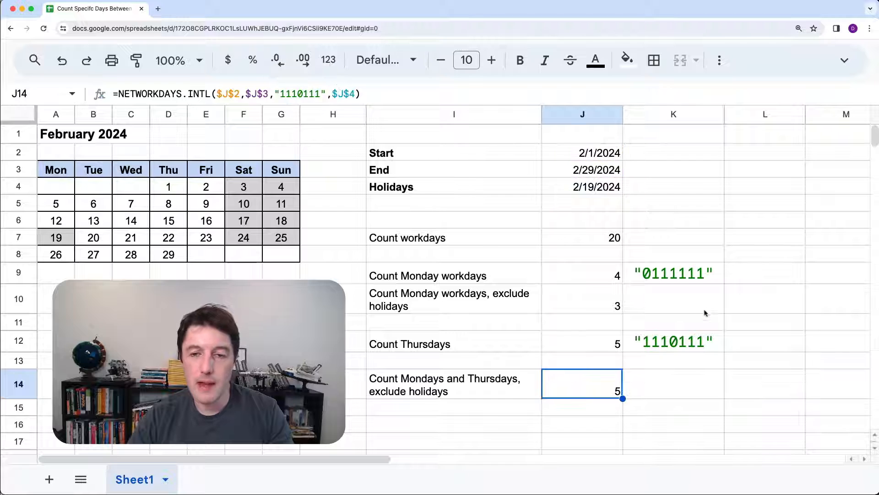
{"action": "left_click", "coordinate": [673, 383]}
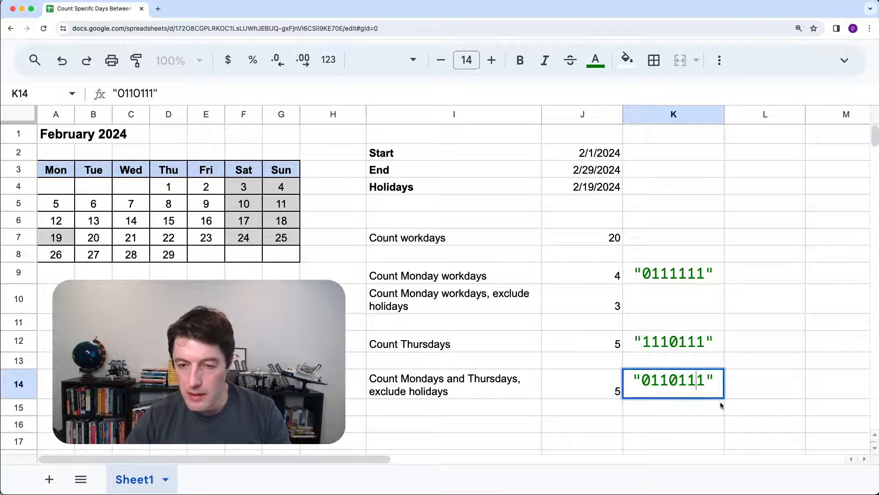
Step: Change J14's weekend string to "0110111" so Mondays and Thursdays excluding the holiday total 8
{"action": "left_click", "coordinate": [581, 384]}
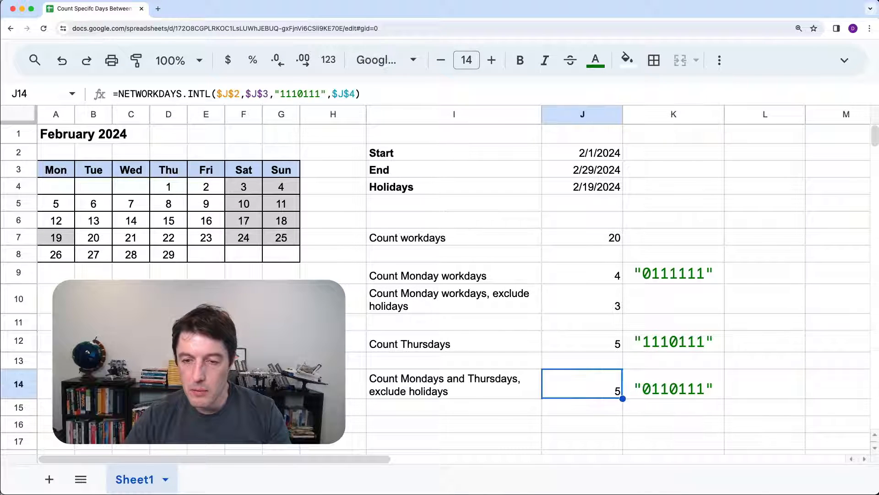
{"action": "double_click", "coordinate": [582, 384]}
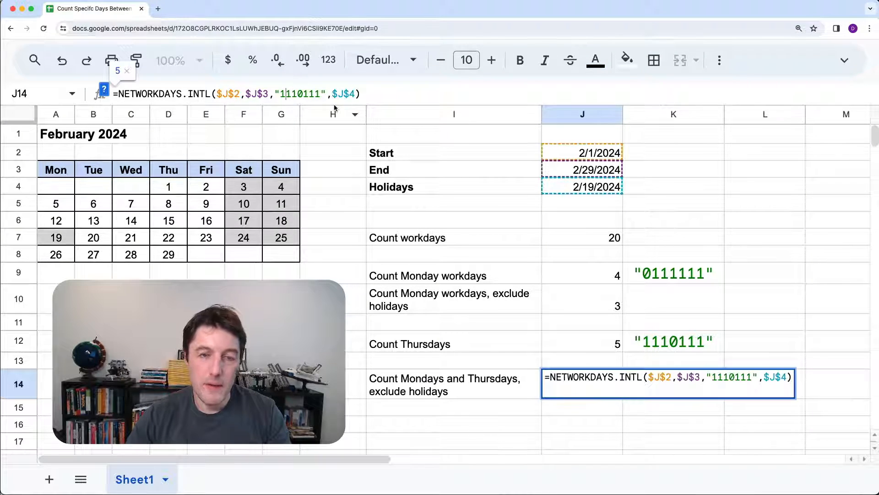
{"action": "type", "text": "0110111\""}
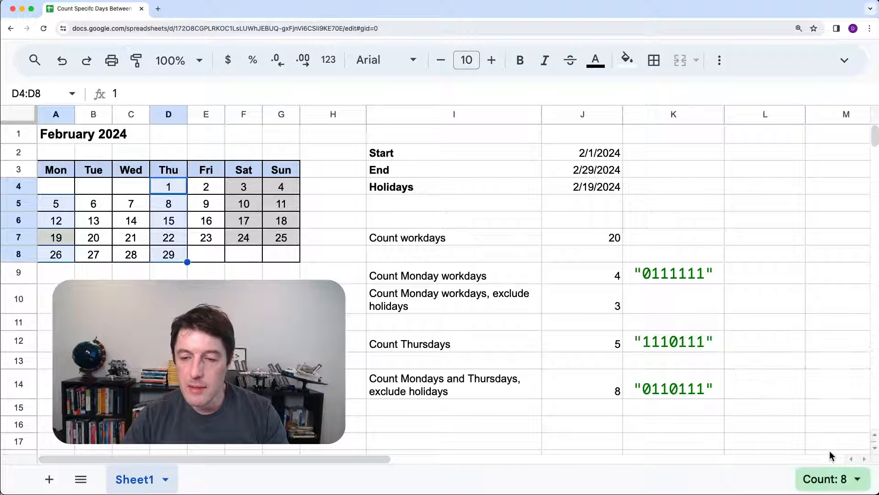
{"action": "left_click", "coordinate": [581, 387]}
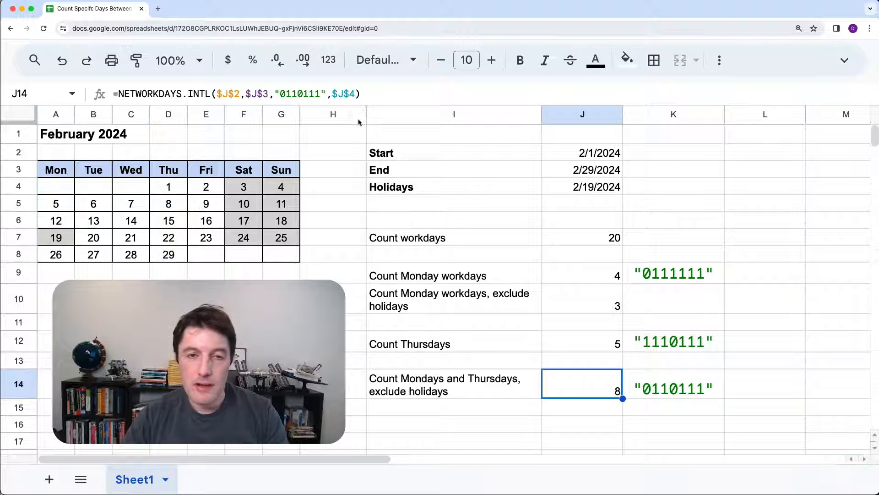
Step: Compare the count with the February 19 holiday argument removed, then reopen J14 to restore it
{"action": "double_click", "coordinate": [582, 383]}
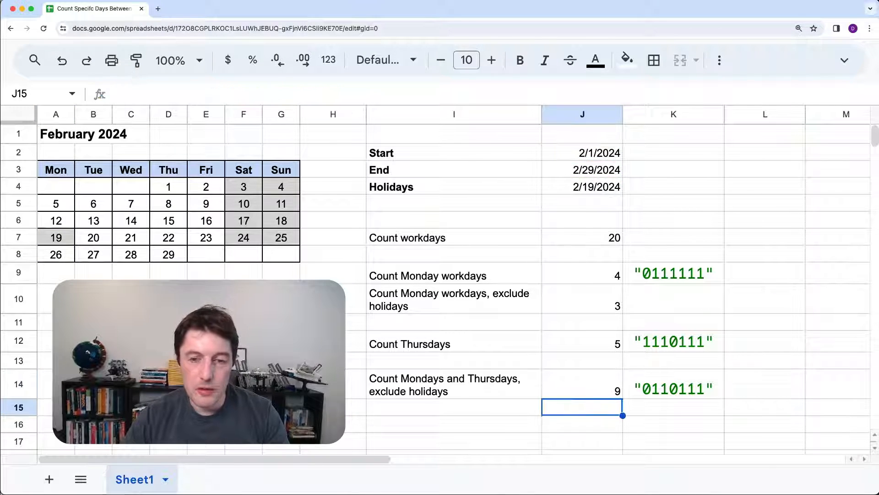
{"action": "left_click", "coordinate": [56, 237]}
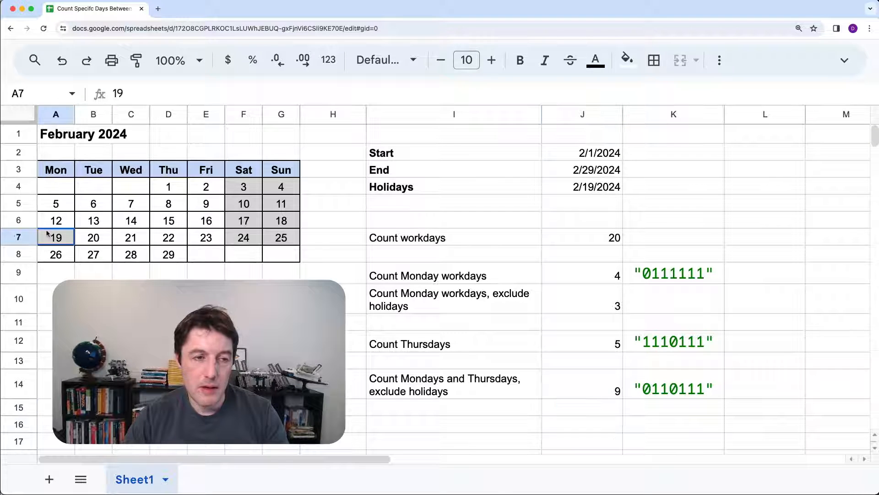
{"action": "left_click", "coordinate": [581, 383]}
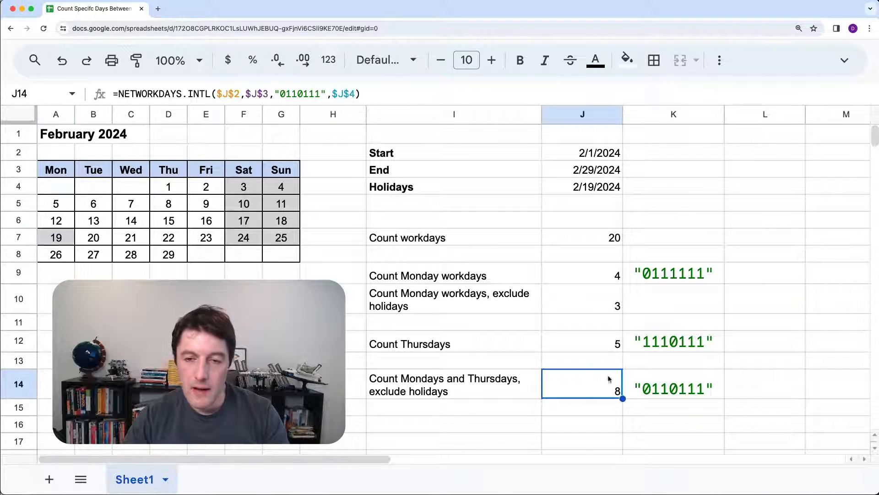
{"action": "mouse_move", "coordinate": [527, 345]}
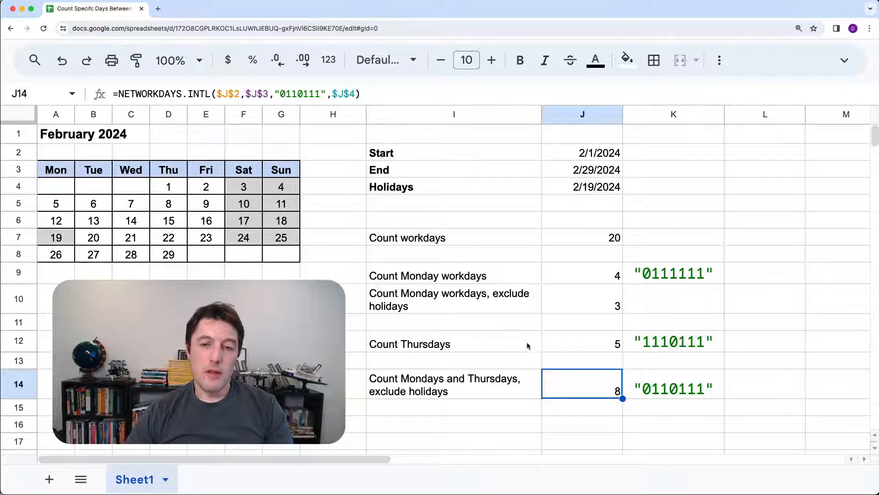
{"action": "double_click", "coordinate": [581, 384]}
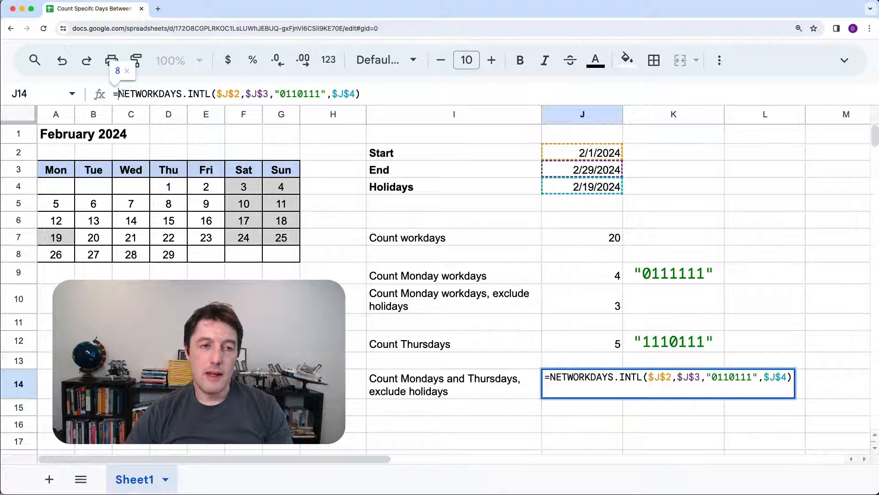